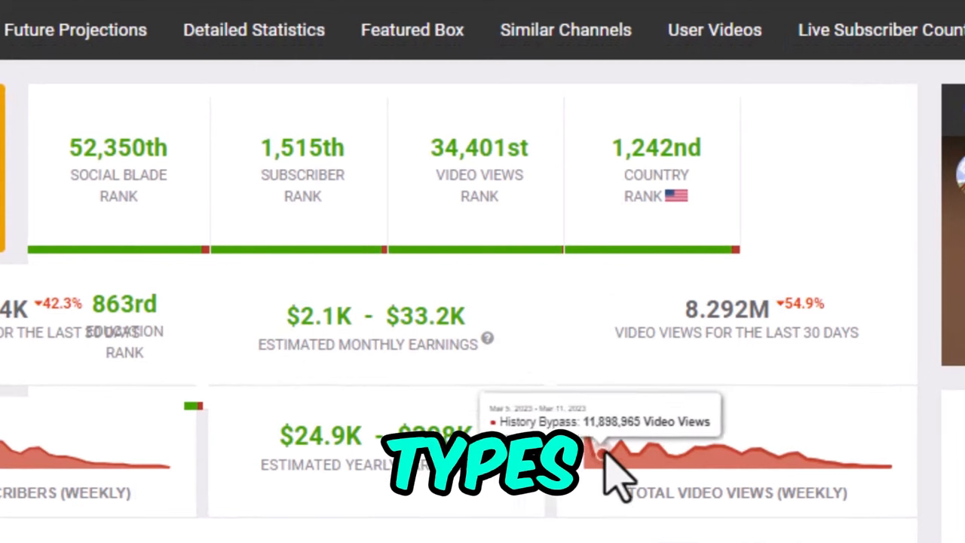
pyautogui.moveTo(732, 449)
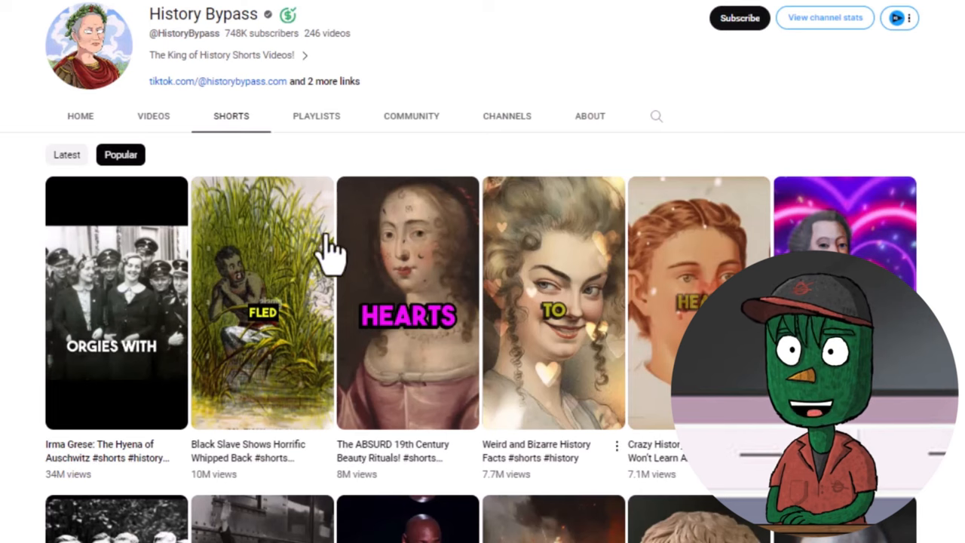
pyautogui.moveTo(407, 312)
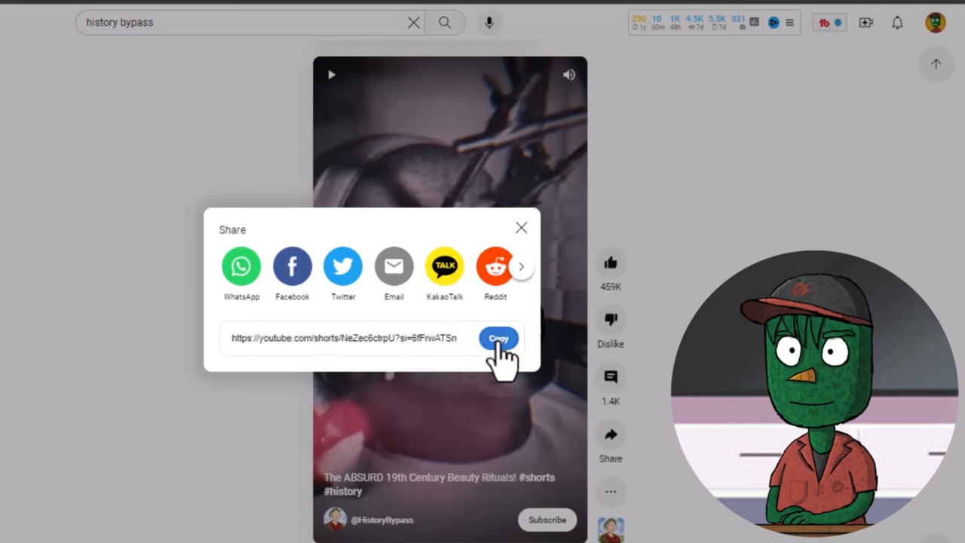
# Copy the beauty-rituals short's share link and switch to DupDub's Transcription tool
pyautogui.click(498, 337)
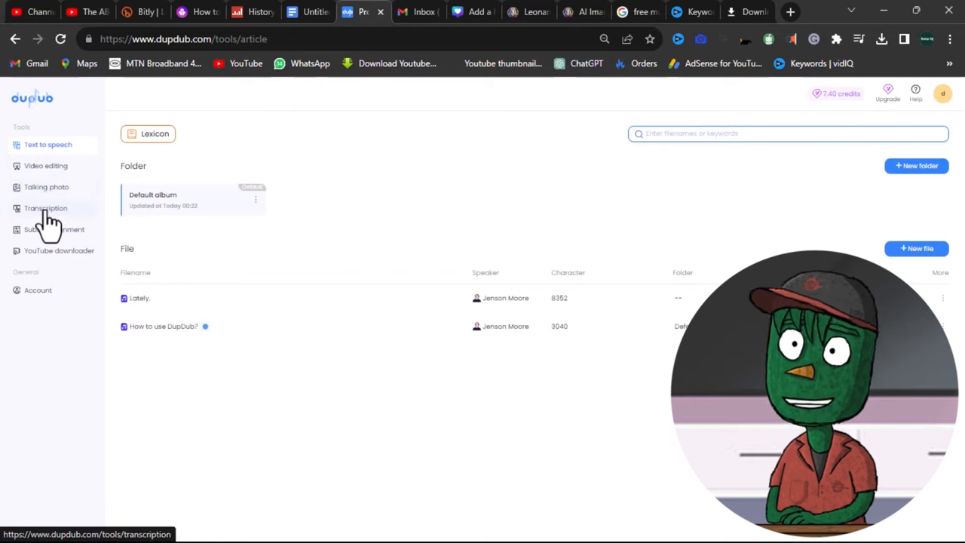
pyautogui.click(46, 208)
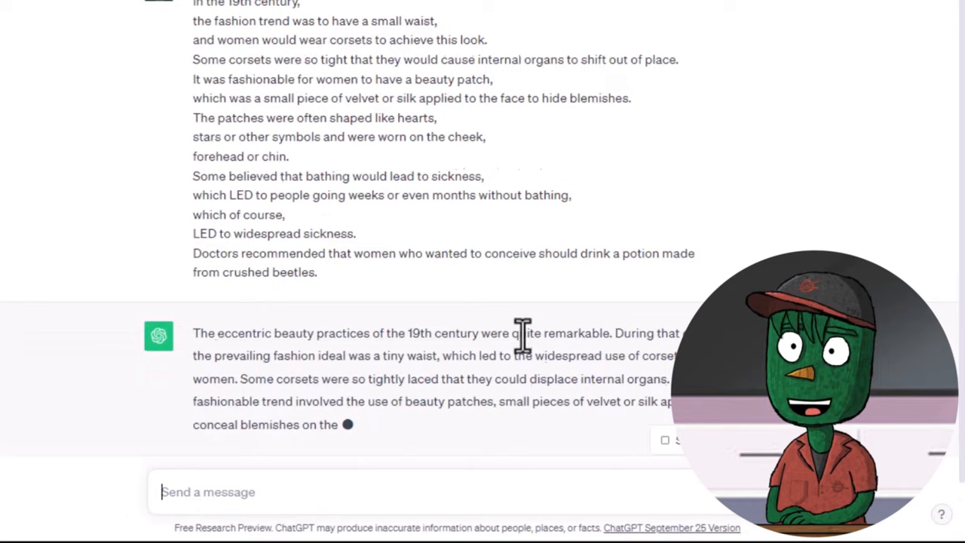
# Review ChatGPT's rewritten script and copy from its list of Leonardo image prompts
pyautogui.scroll(-3)
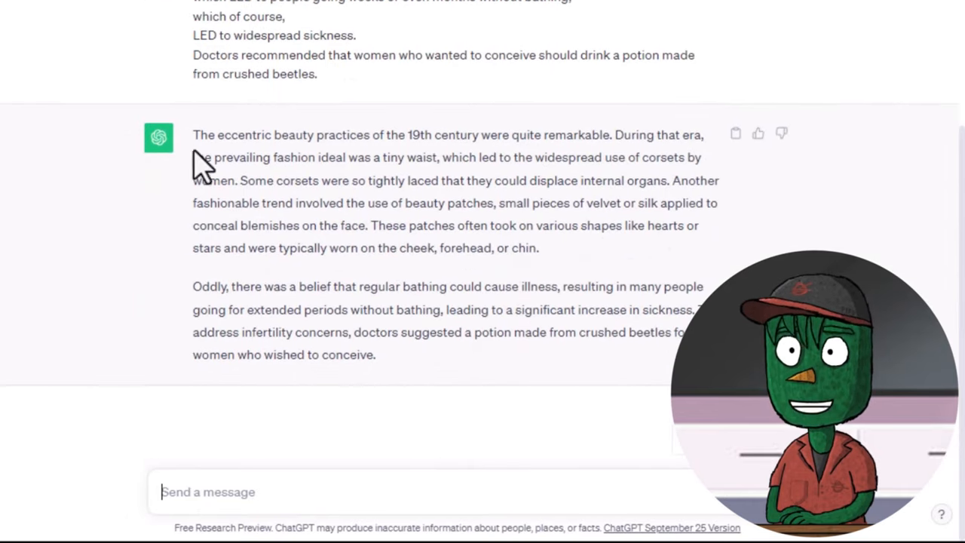
pyautogui.moveTo(610, 419)
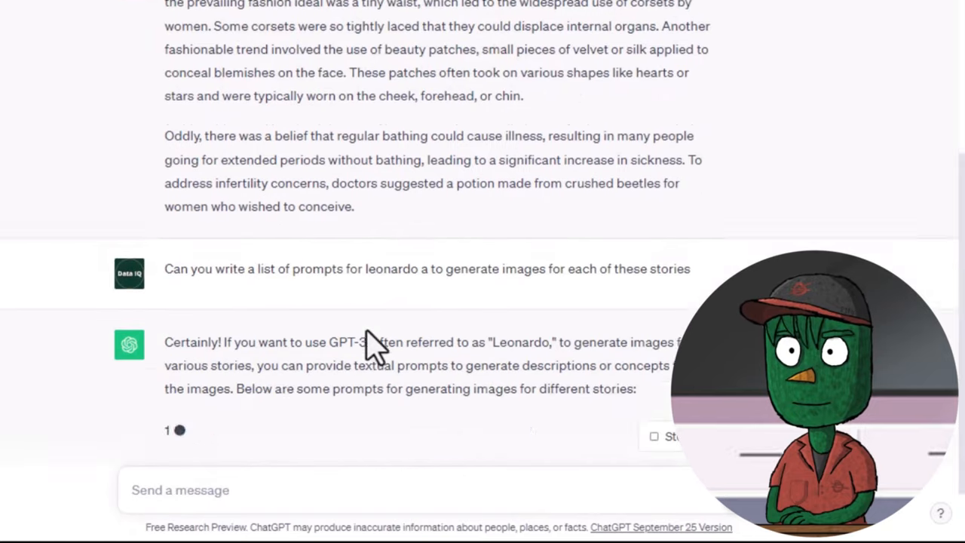
pyautogui.scroll(-3)
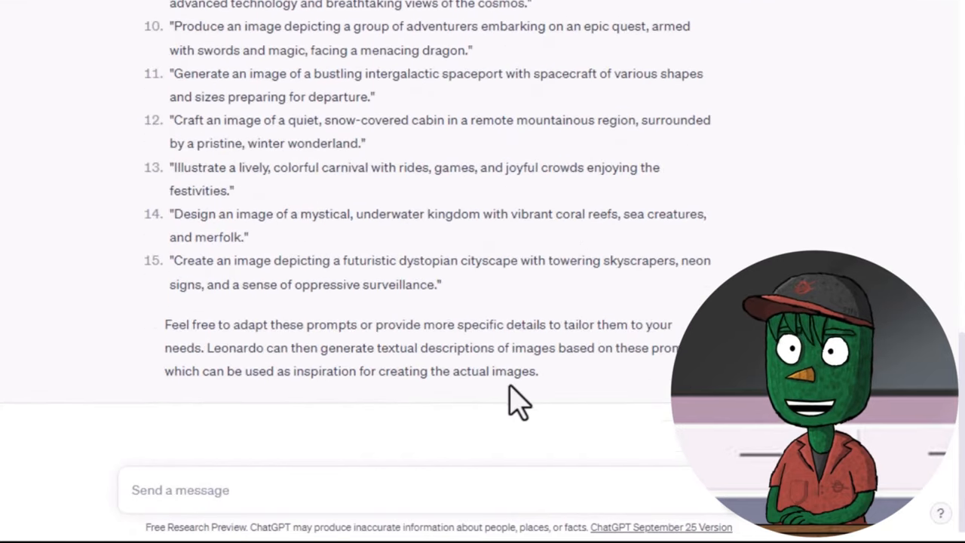
pyautogui.rightClick(521, 399)
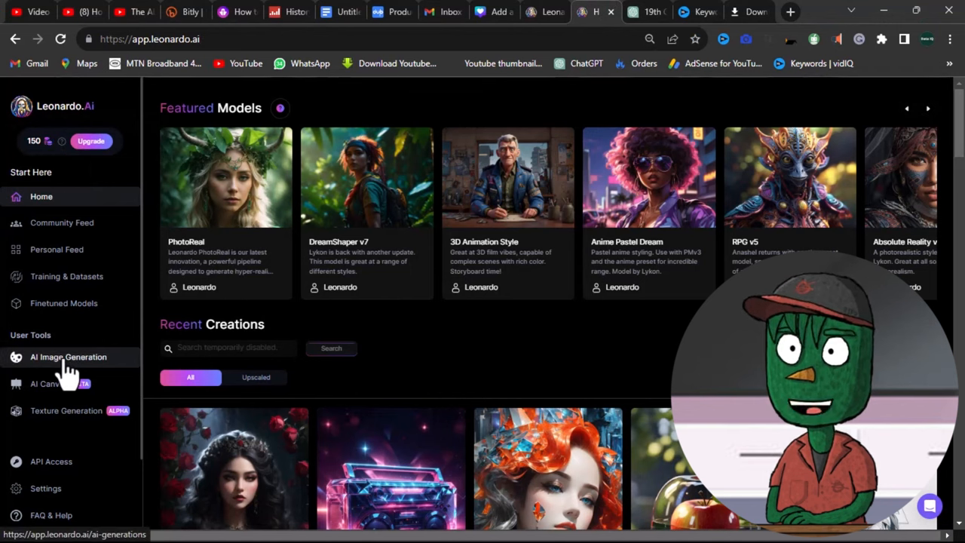
# In AI Image Generation, enter the 'majestic, mythical forest with towering trees' prompt
pyautogui.click(67, 356)
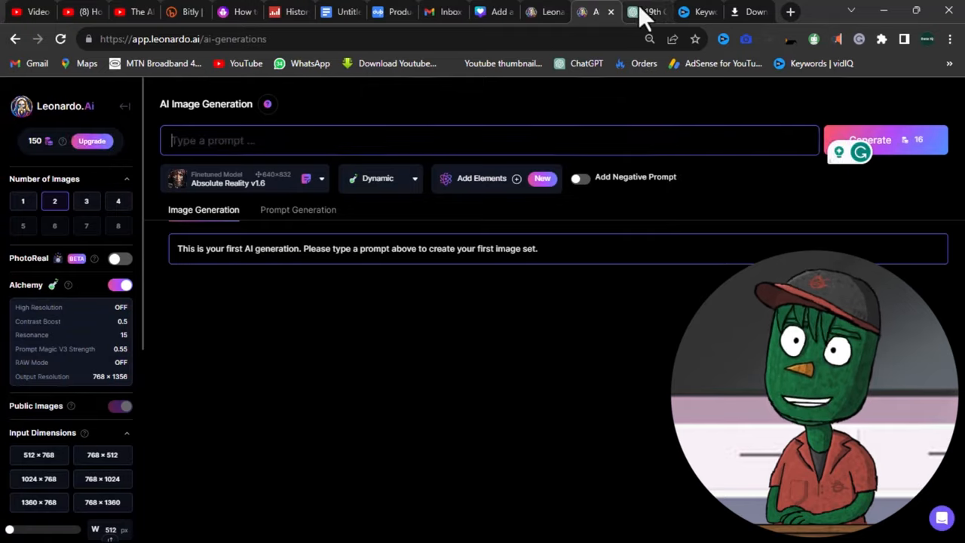
pyautogui.write('Create an image depicting a majestic, mythical forest with towering trees and ethereal creatures.')
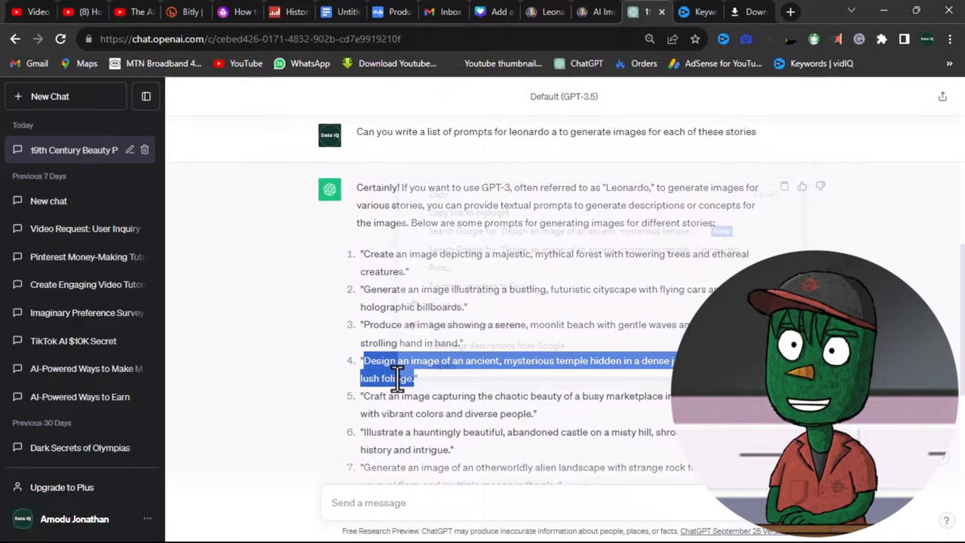
# Return to the DupDub tab where the short's transcription is ready
pyautogui.click(362, 12)
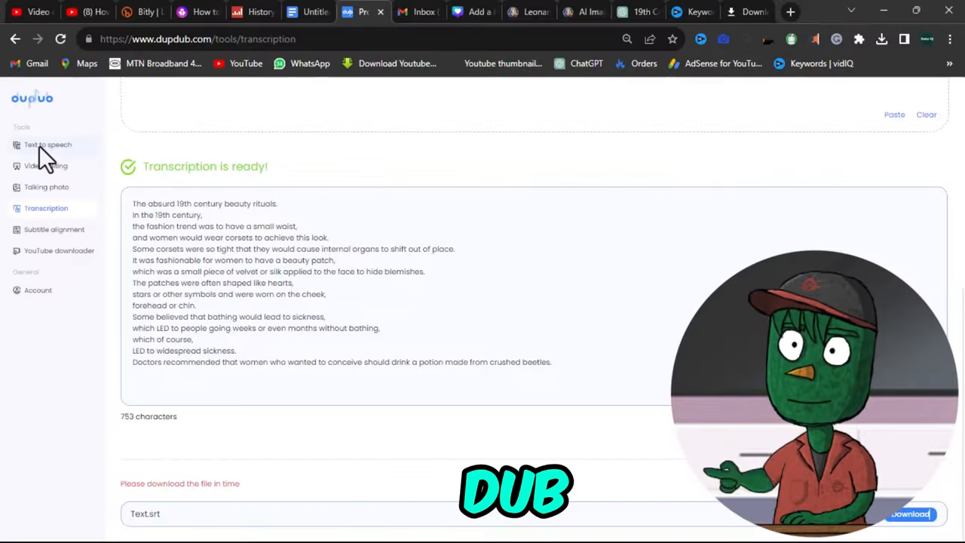
# Generate a voiceover of the ChatGPT rewrite with a different speaker in Chat style
pyautogui.click(49, 145)
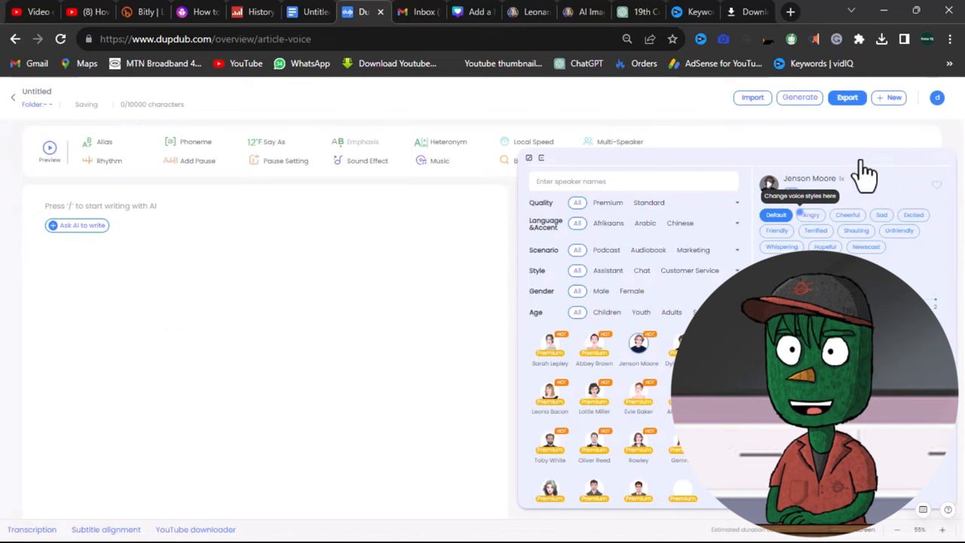
pyautogui.click(808, 214)
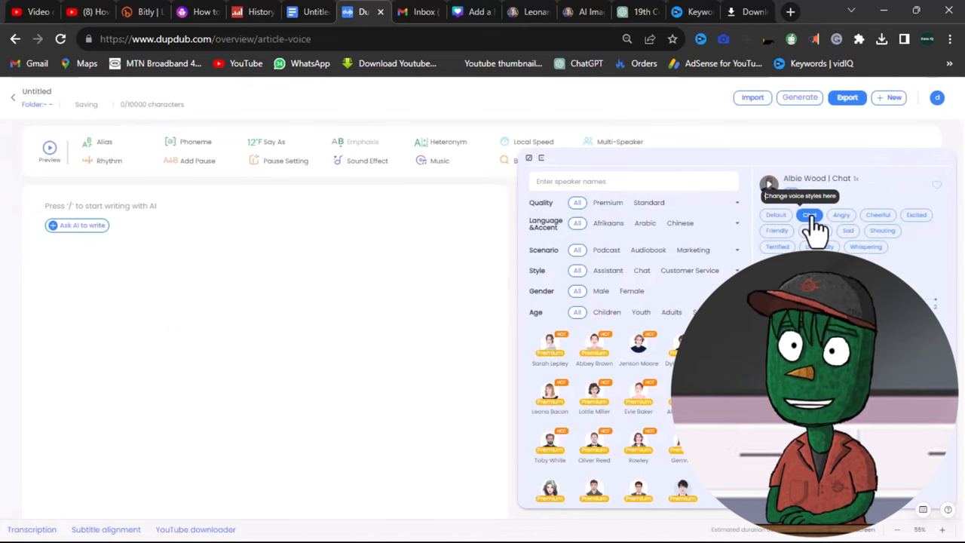
pyautogui.click(636, 12)
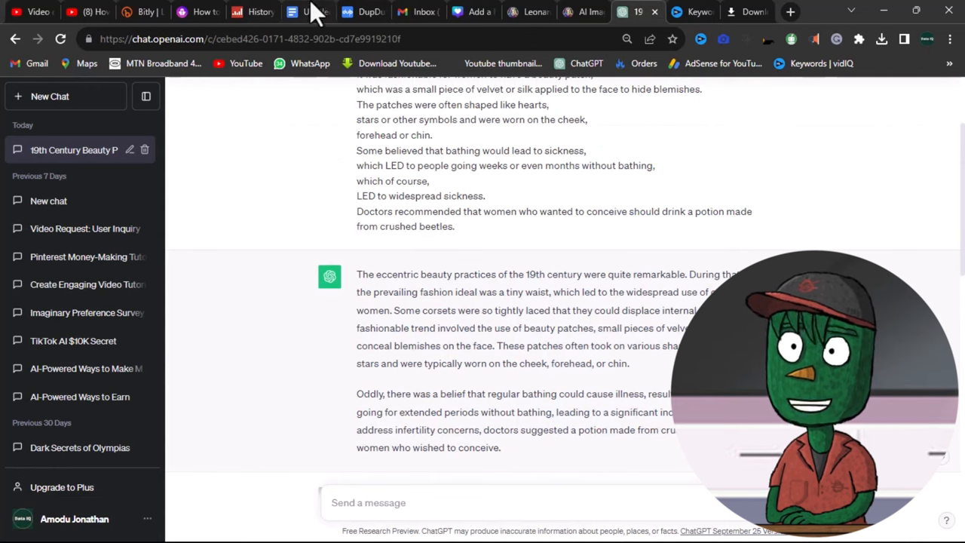
pyautogui.click(365, 12)
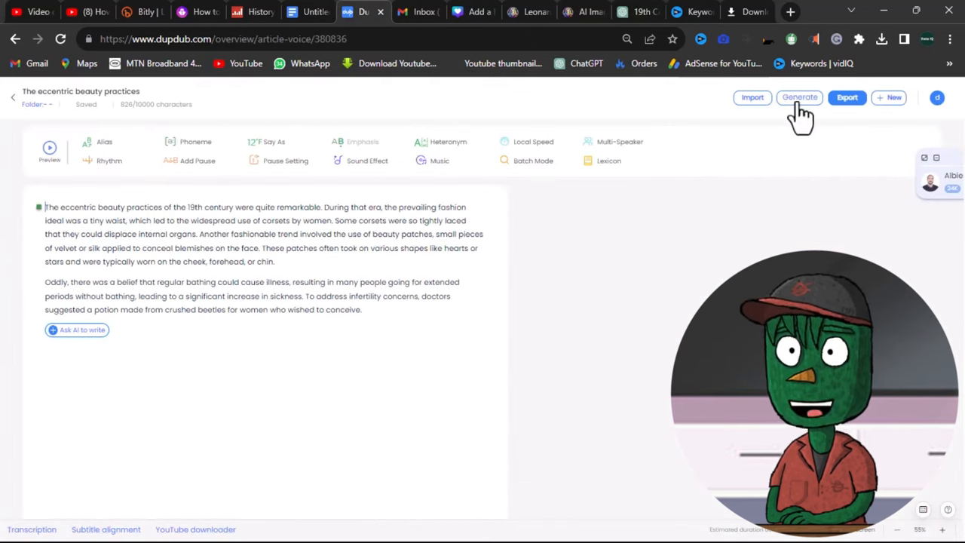
pyautogui.click(800, 97)
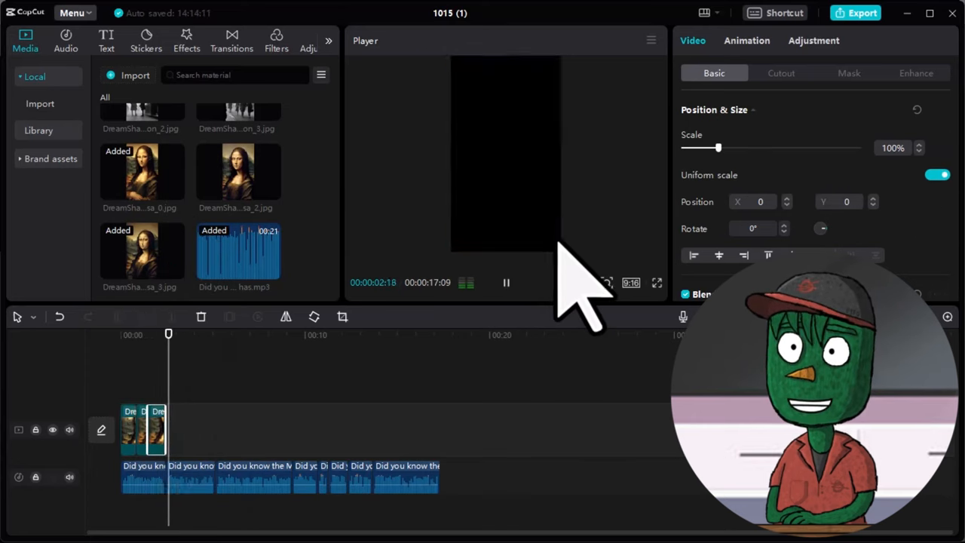
# Arrange the DreamShaper Mona Lisa images along the voiceover and browse the transitions list
pyautogui.moveTo(717, 148); pyautogui.dragTo(746, 148)
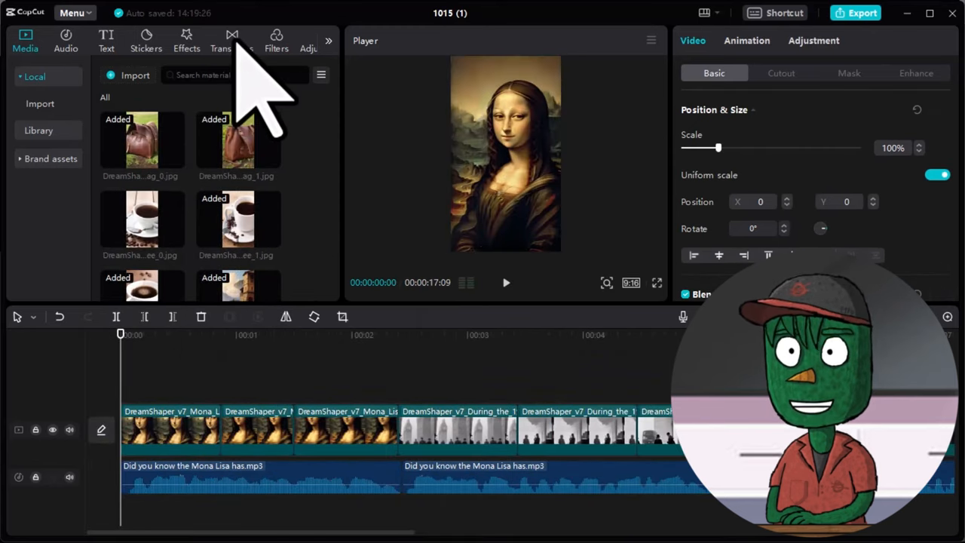
pyautogui.click(232, 41)
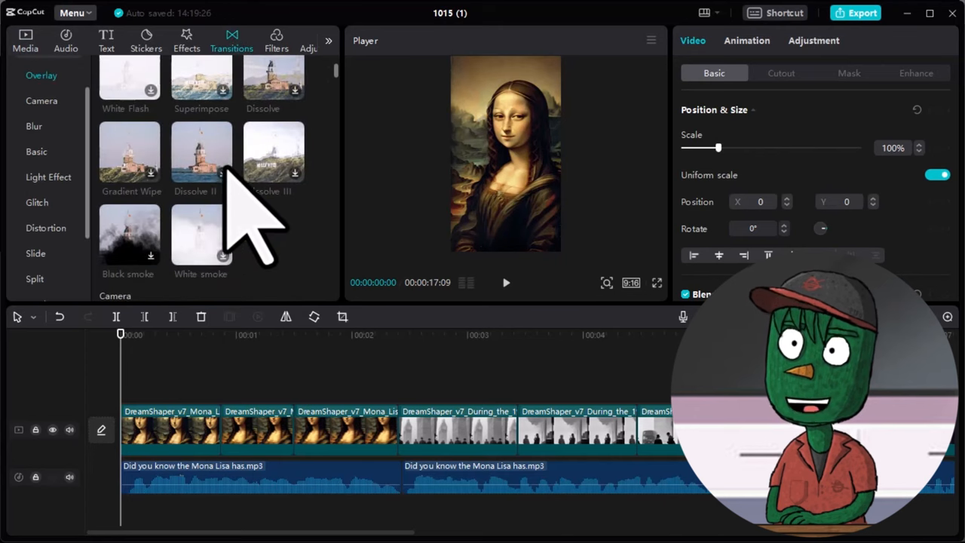
pyautogui.scroll(-3)
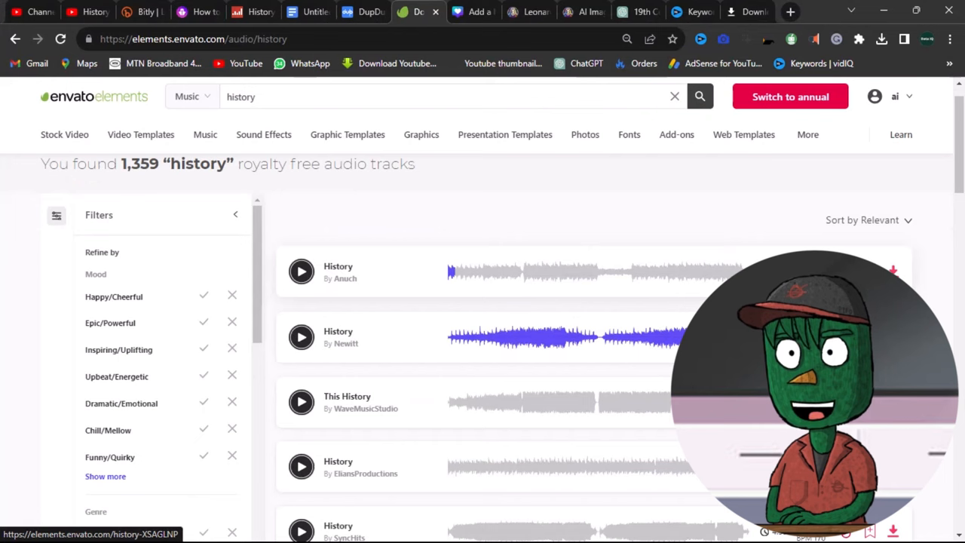
# Download the 'History' track without adding it to a project and return to CapCut
pyautogui.scroll(-3)
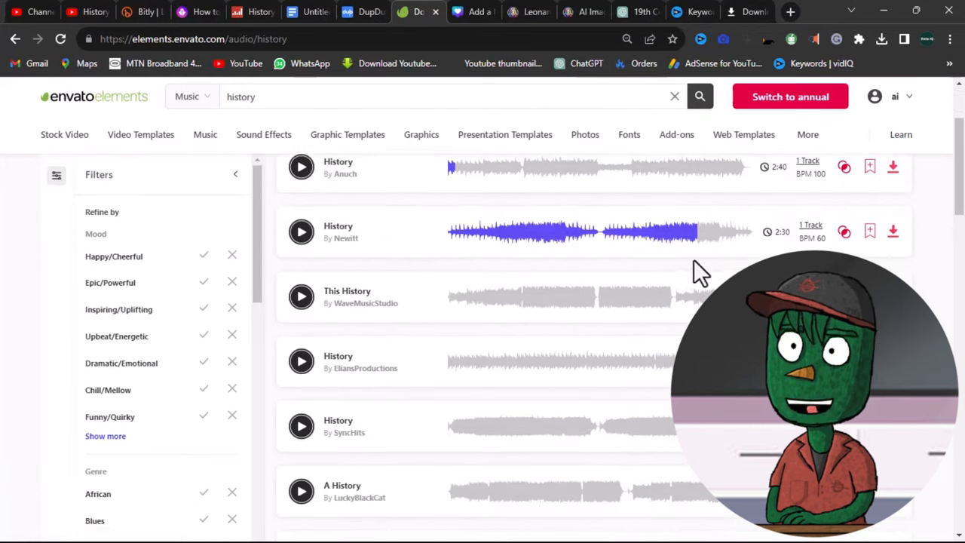
pyautogui.click(892, 232)
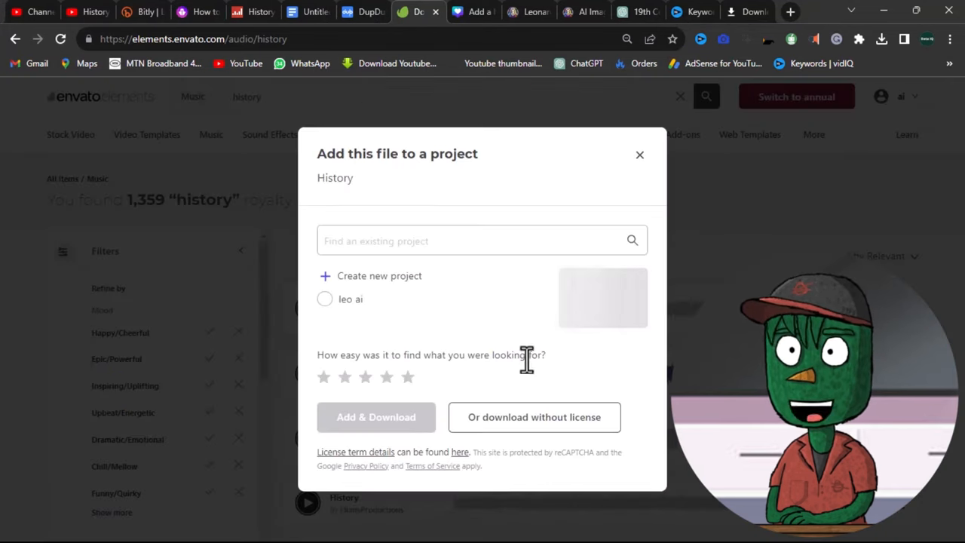
pyautogui.click(640, 153)
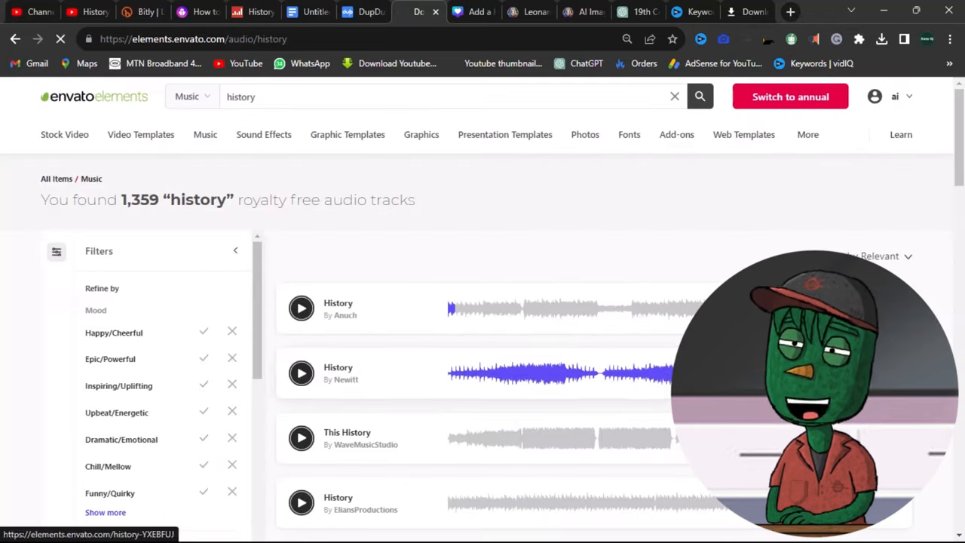
pyautogui.click(881, 39)
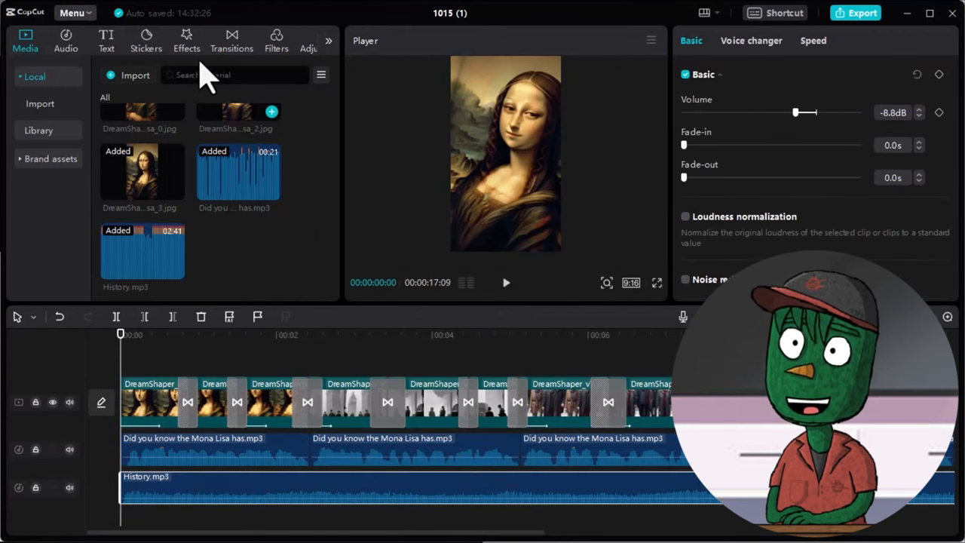
# Create auto captions from the voiceover and select the first caption for styling
pyautogui.click(106, 36)
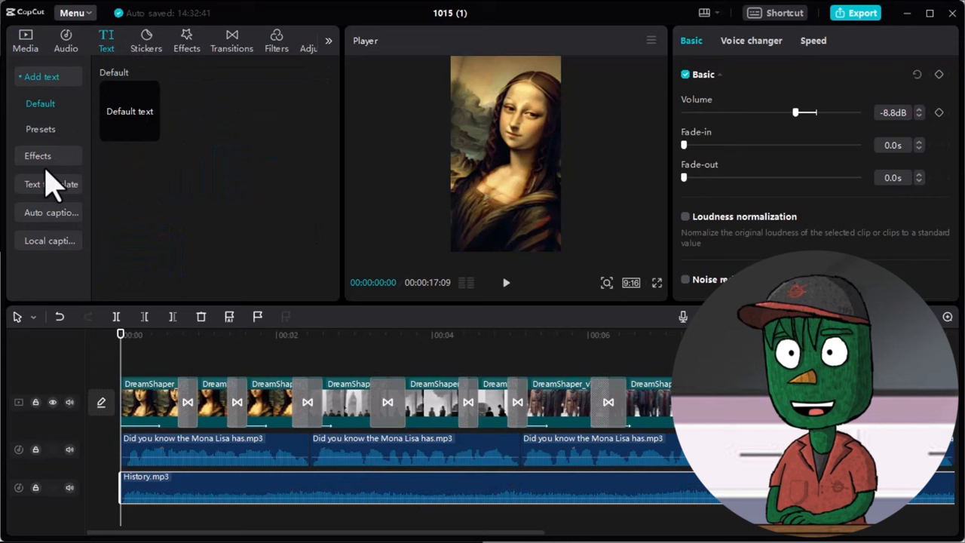
pyautogui.click(51, 211)
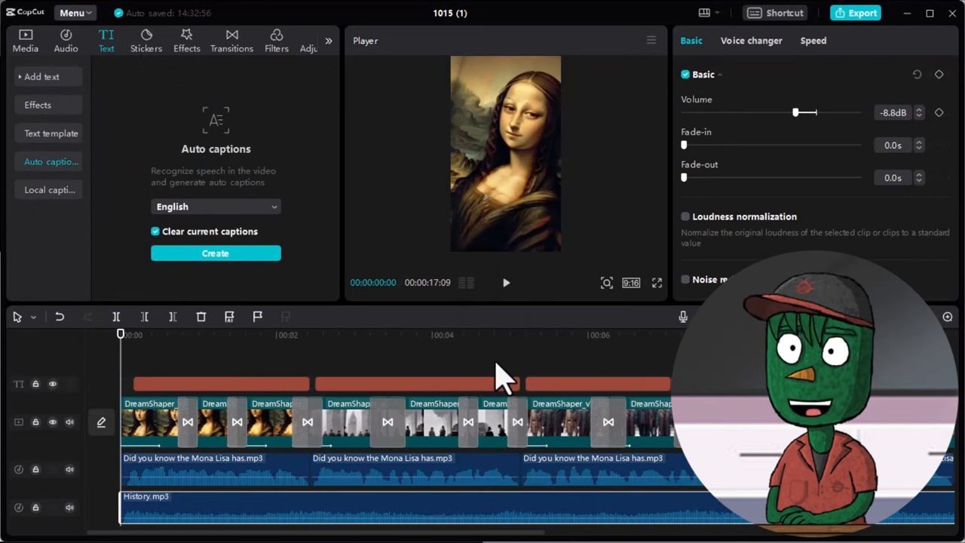
pyautogui.click(219, 383)
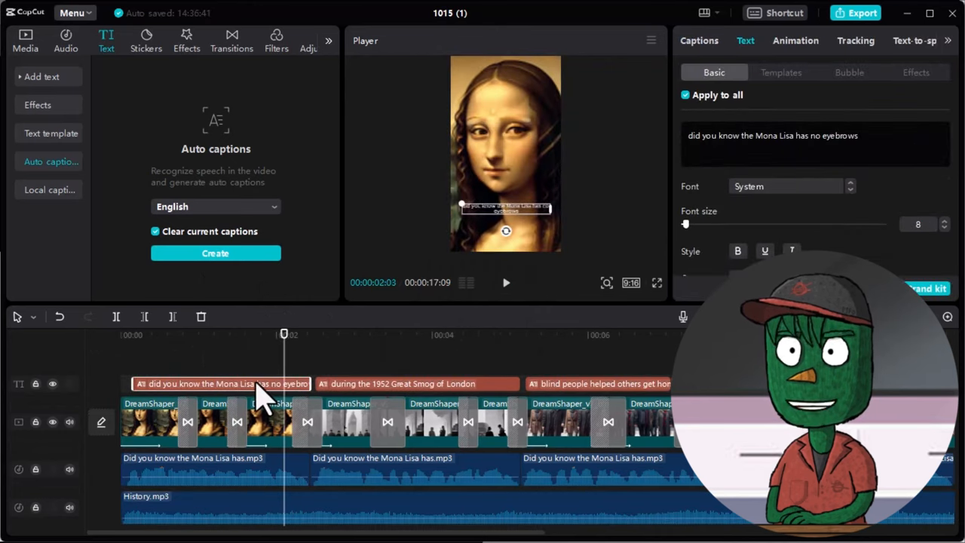
pyautogui.moveTo(807, 54)
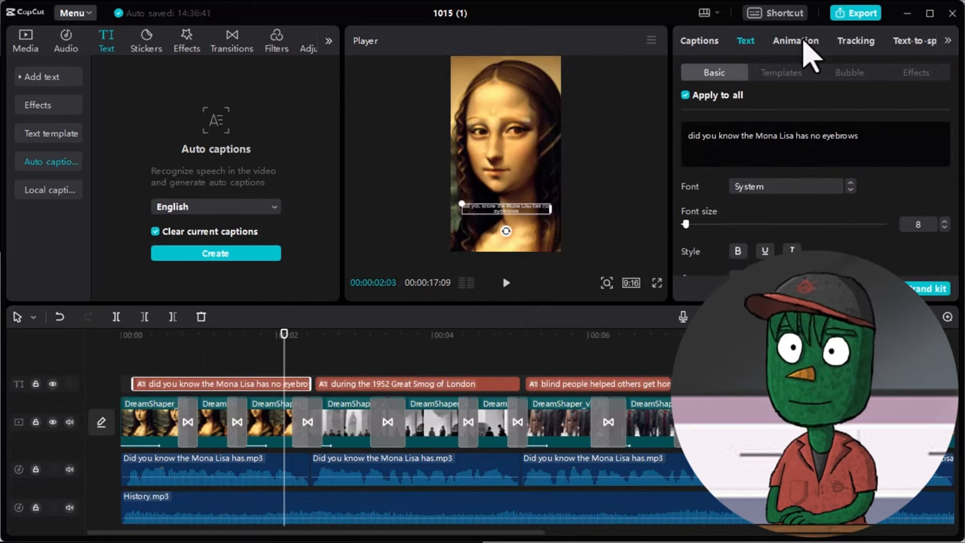
# Apply a word-by-word caption animation, preview it, and recolour the captions magenta
pyautogui.click(796, 40)
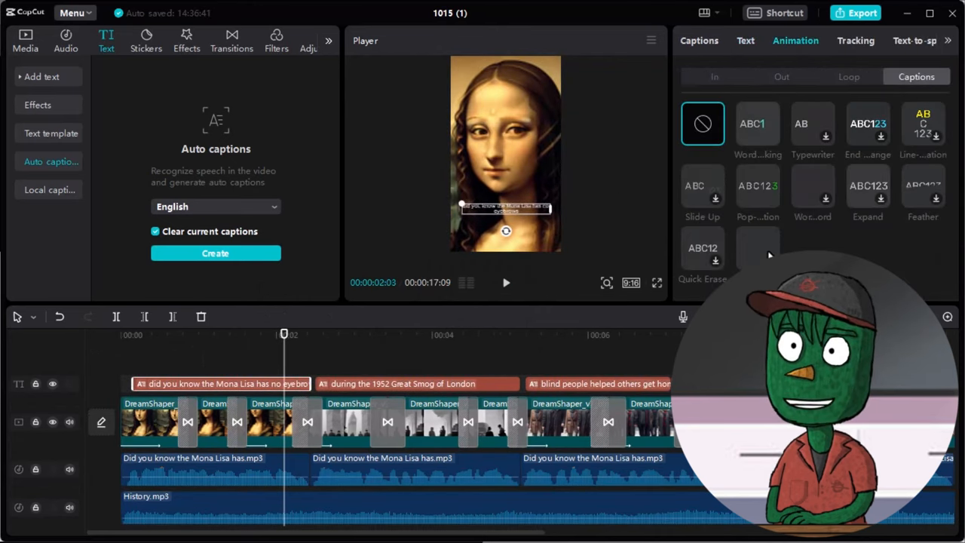
pyautogui.click(507, 282)
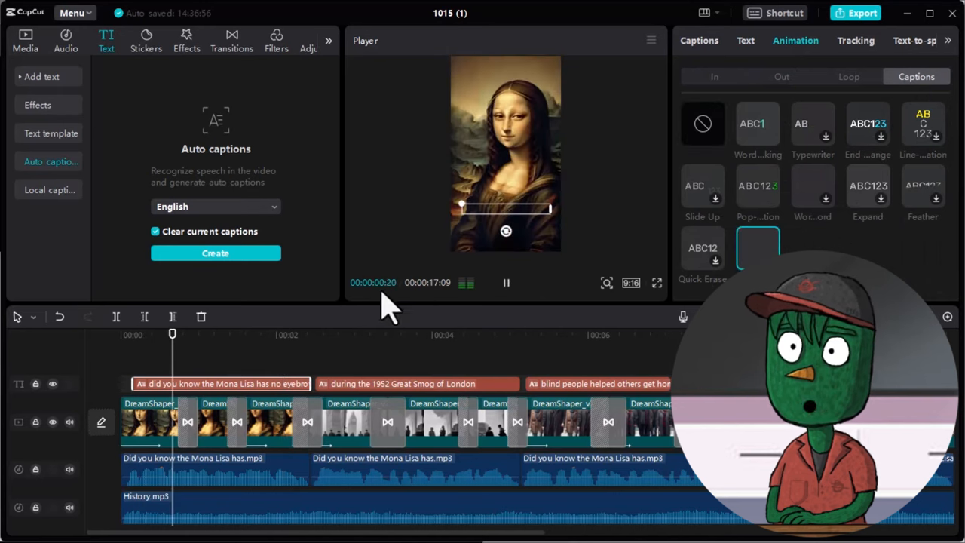
pyautogui.click(745, 39)
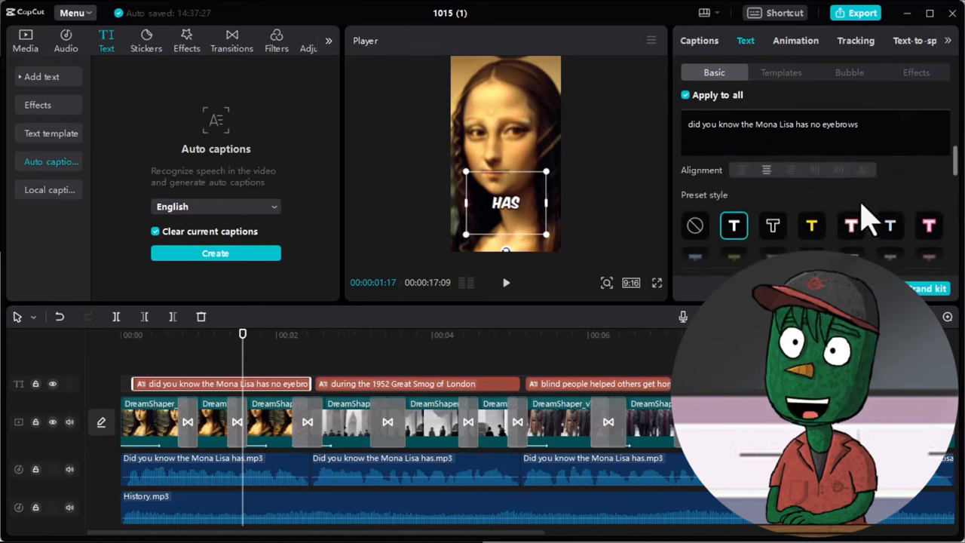
pyautogui.click(772, 226)
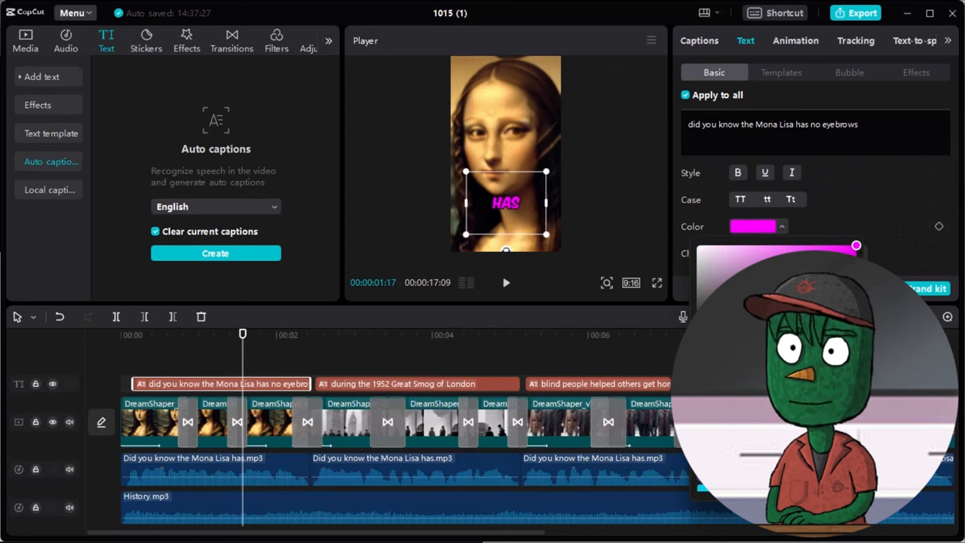